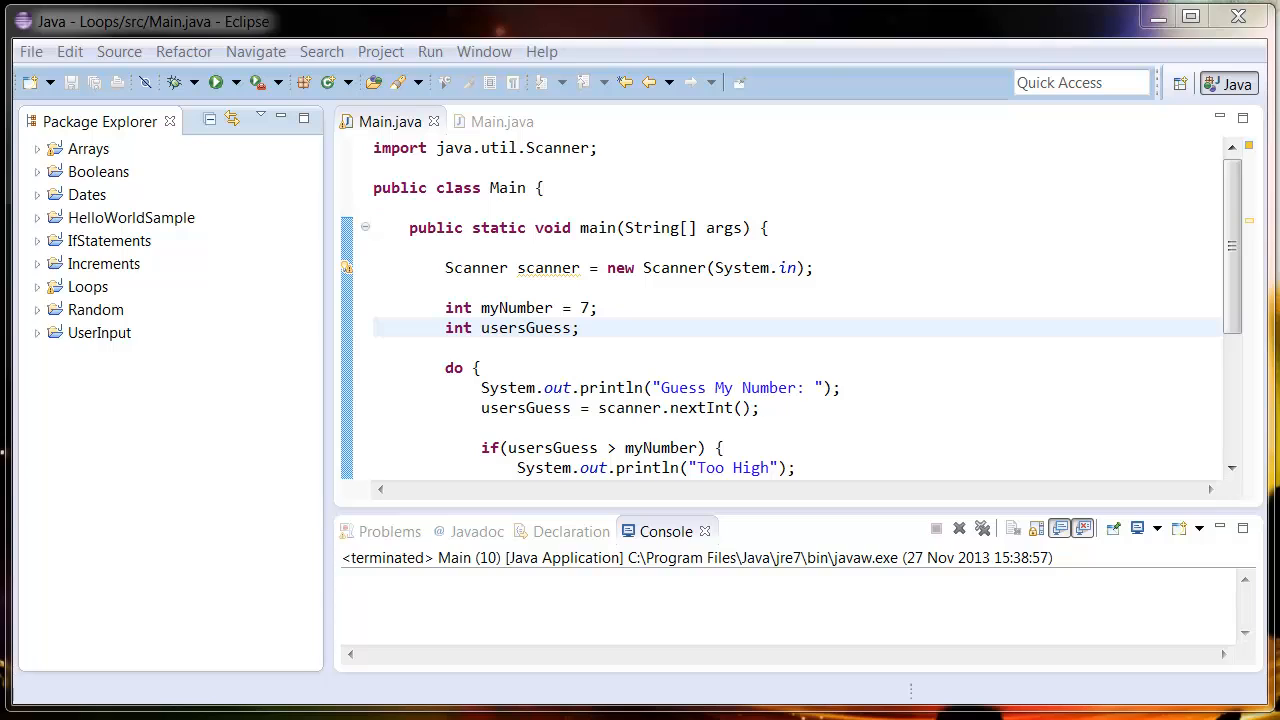
# Add the line 'Random random = new Random();' below the Scanner declaration
pyautogui.click(450, 288)
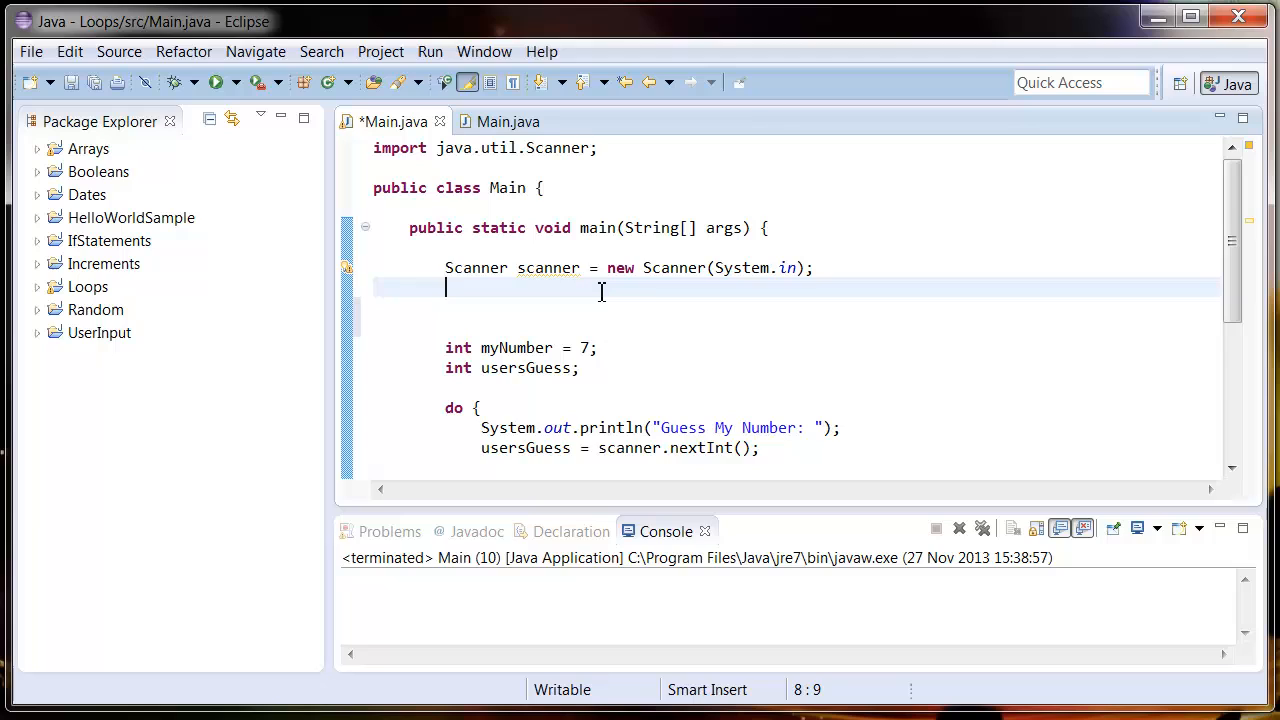
pyautogui.write('Random')
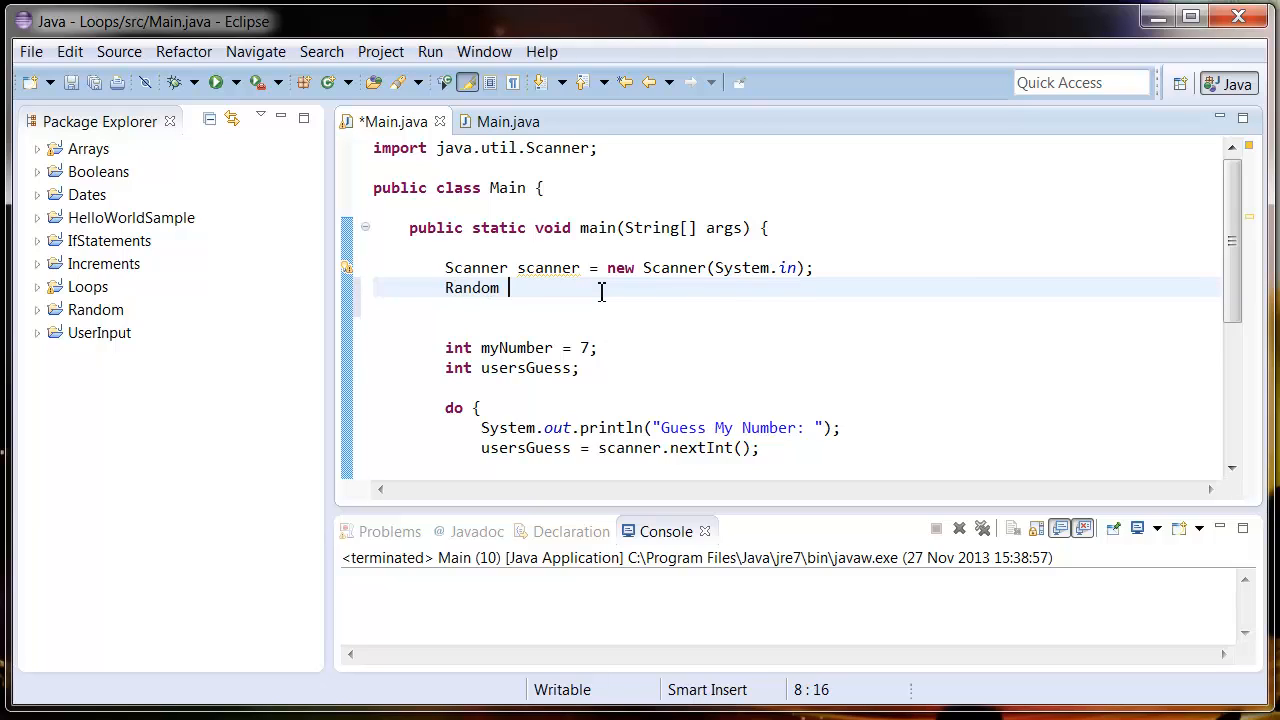
pyautogui.write('random = new')
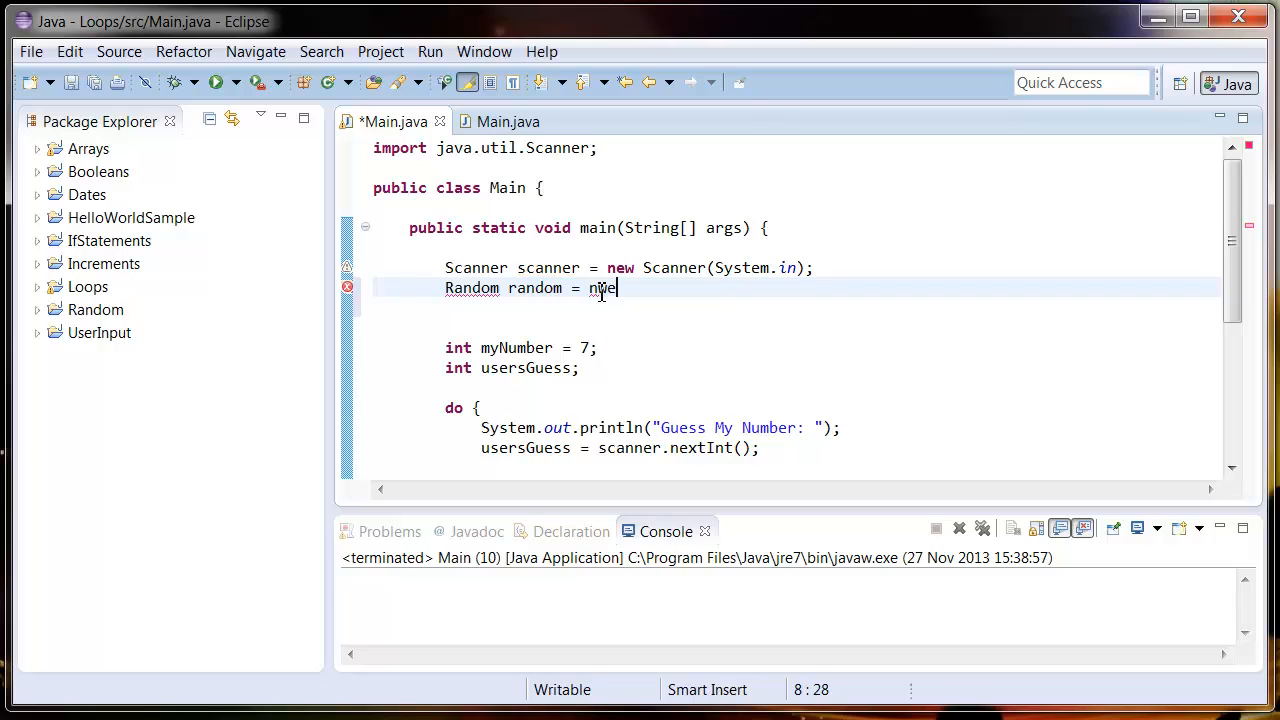
pyautogui.write('Random')
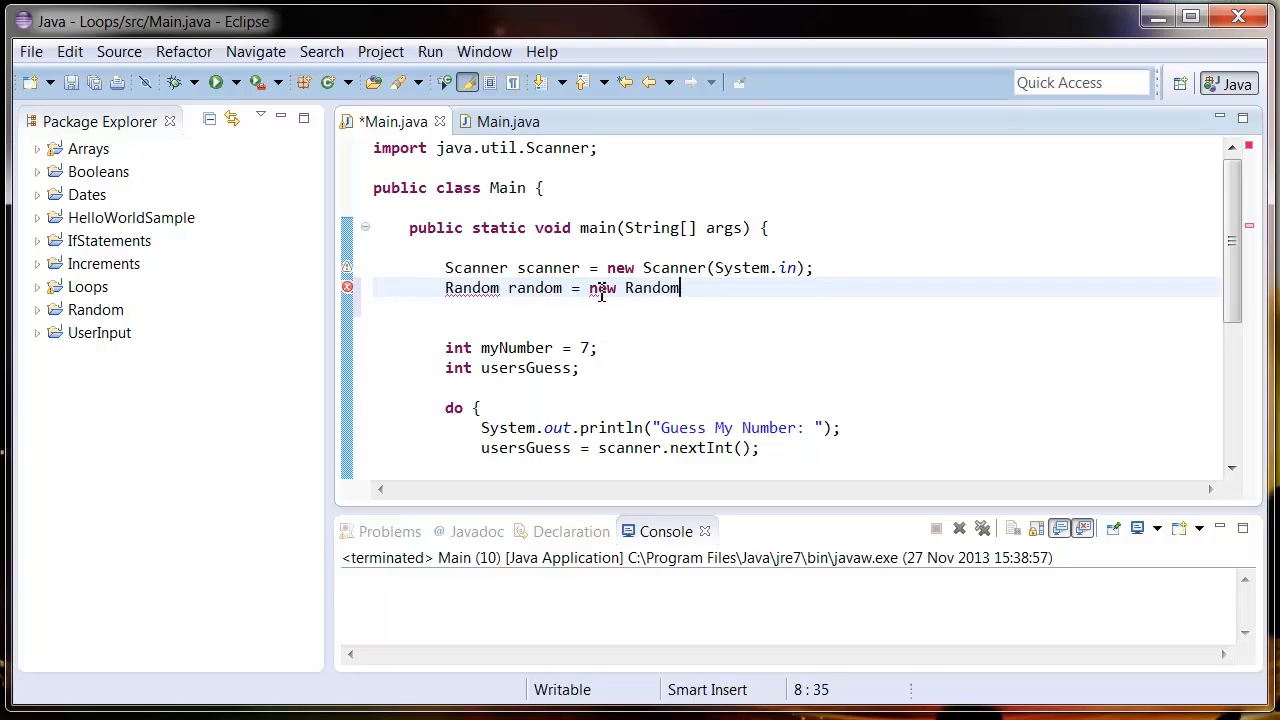
pyautogui.write('();')
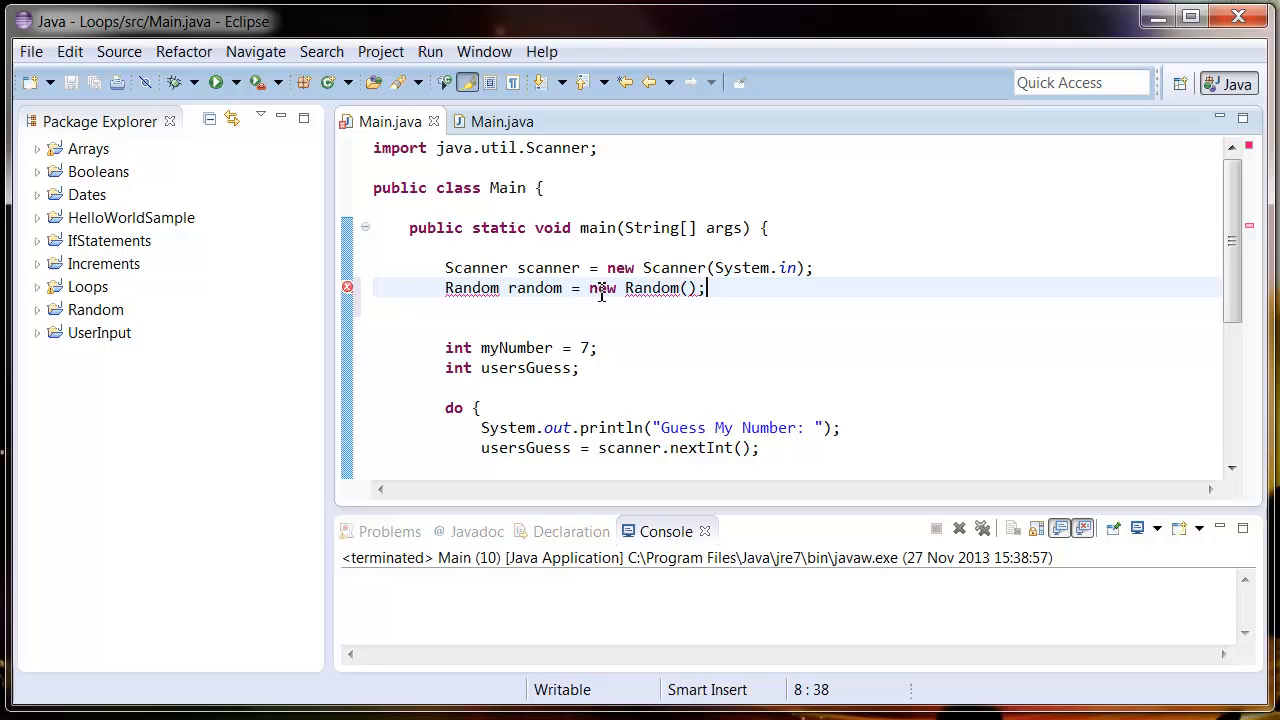
pyautogui.click(503, 288)
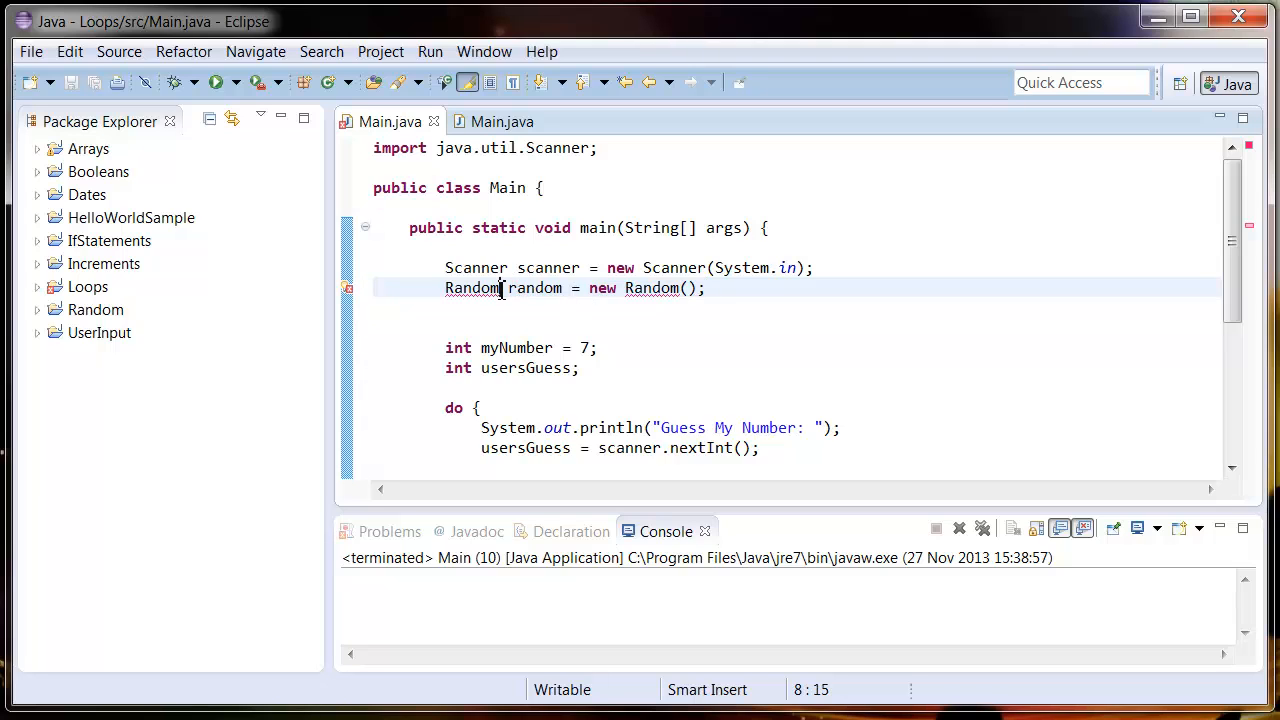
# Import java.util.Random via content assist to resolve the Random type
pyautogui.press('ctrl+space')
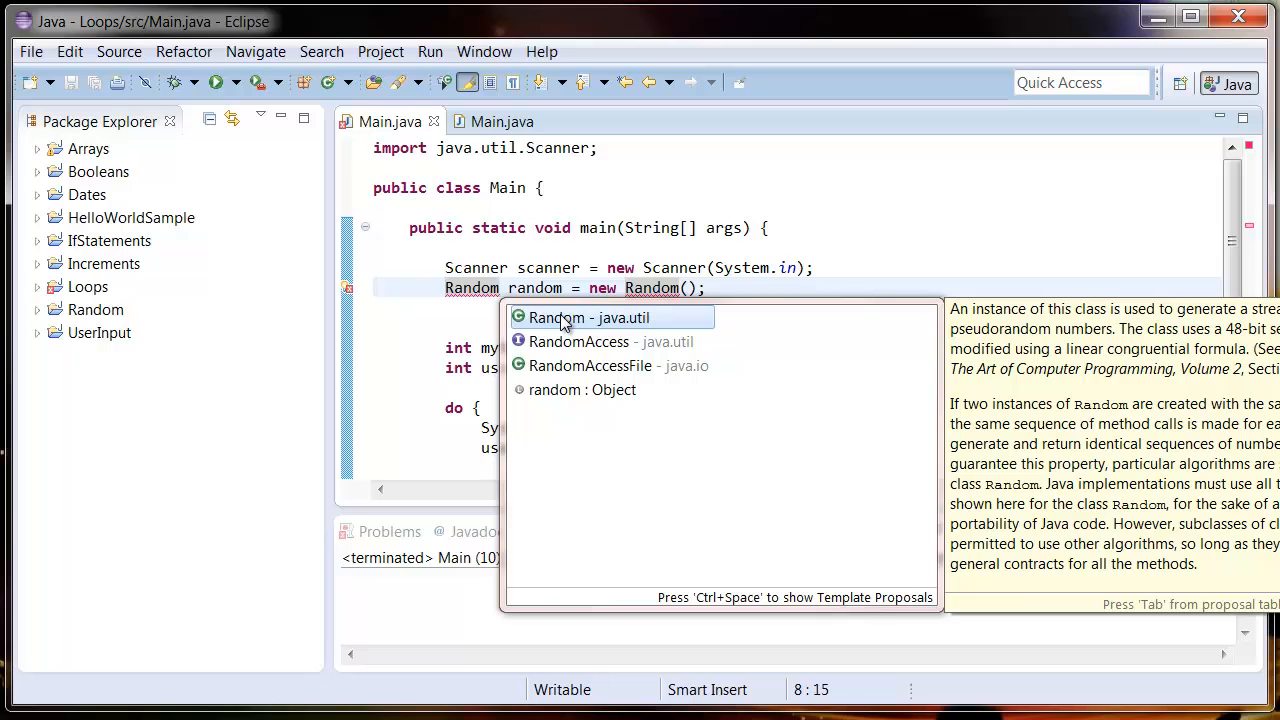
pyautogui.click(589, 317)
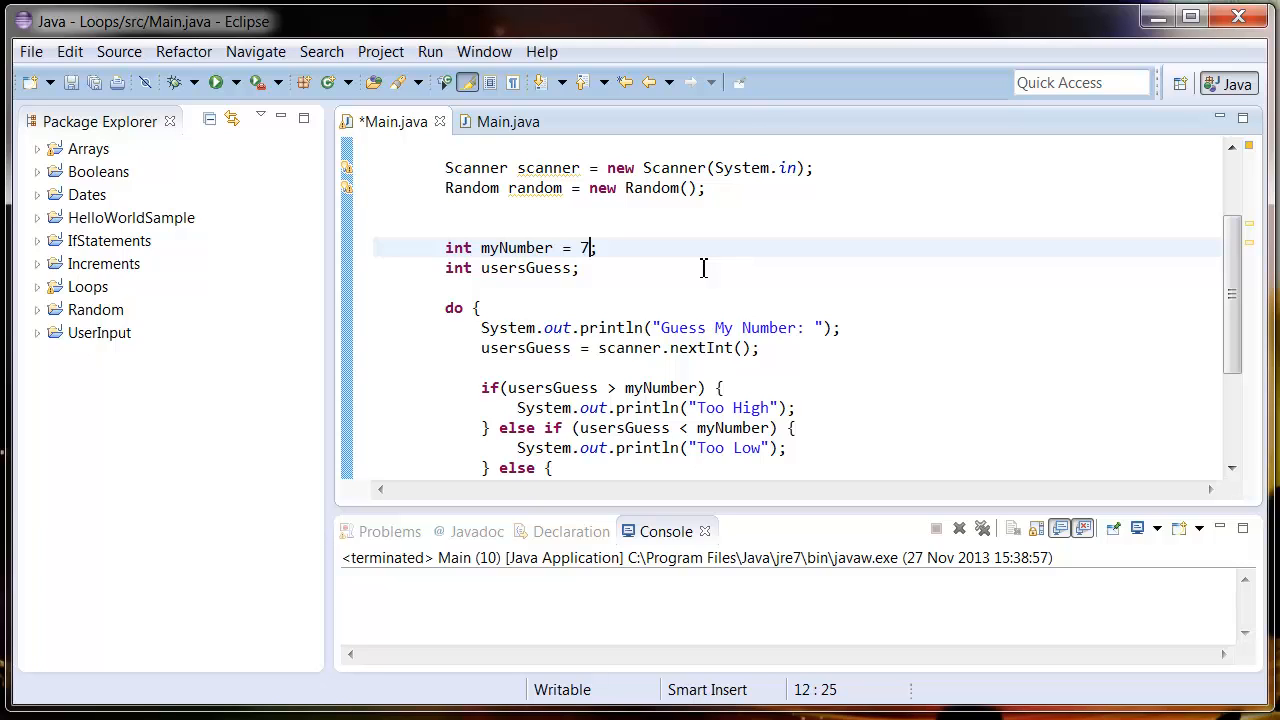
# Set myNumber to 'random.nextInt(10) + 1' instead of 7 and save Main.java
pyautogui.write('random.')
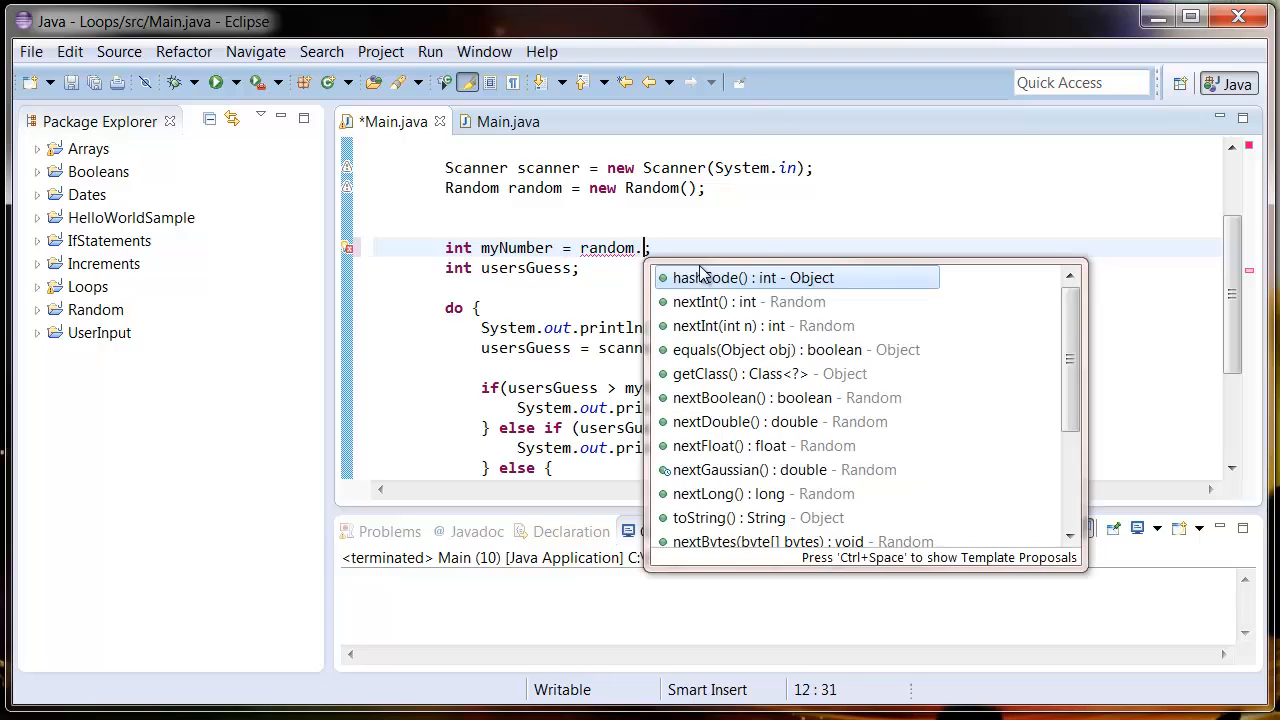
pyautogui.write('nextInt(10')
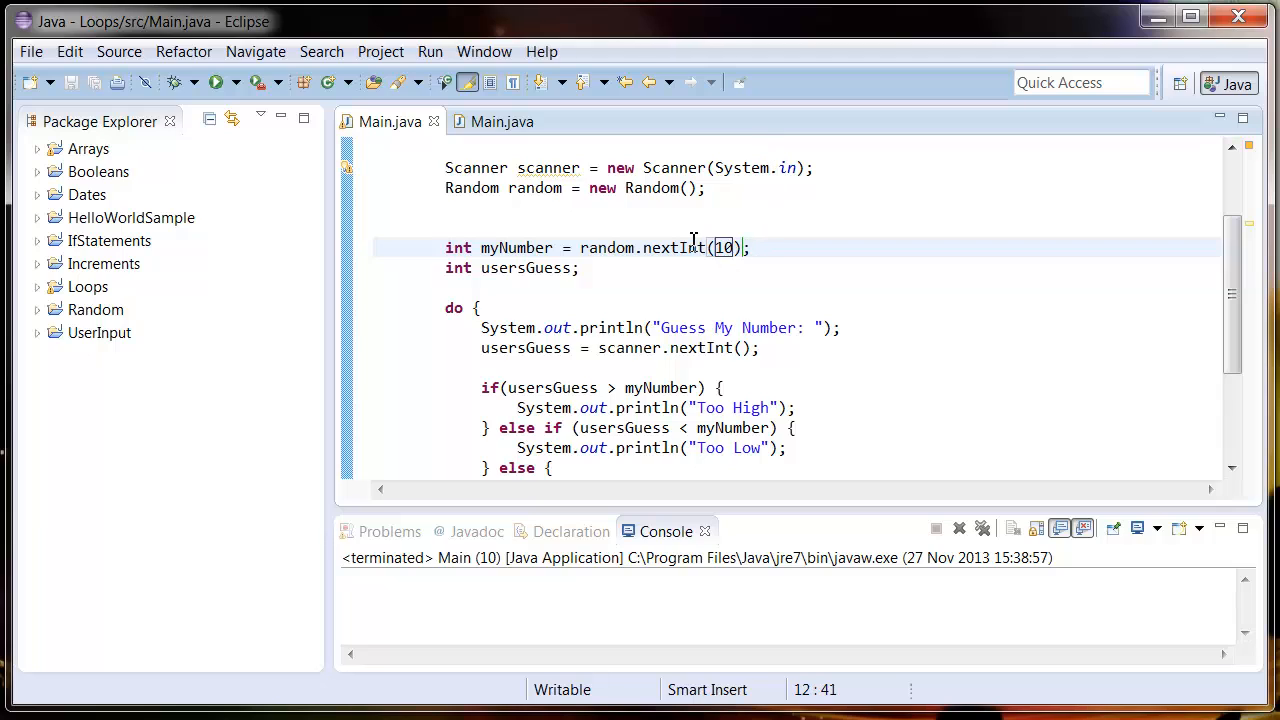
pyautogui.moveTo(620, 247)
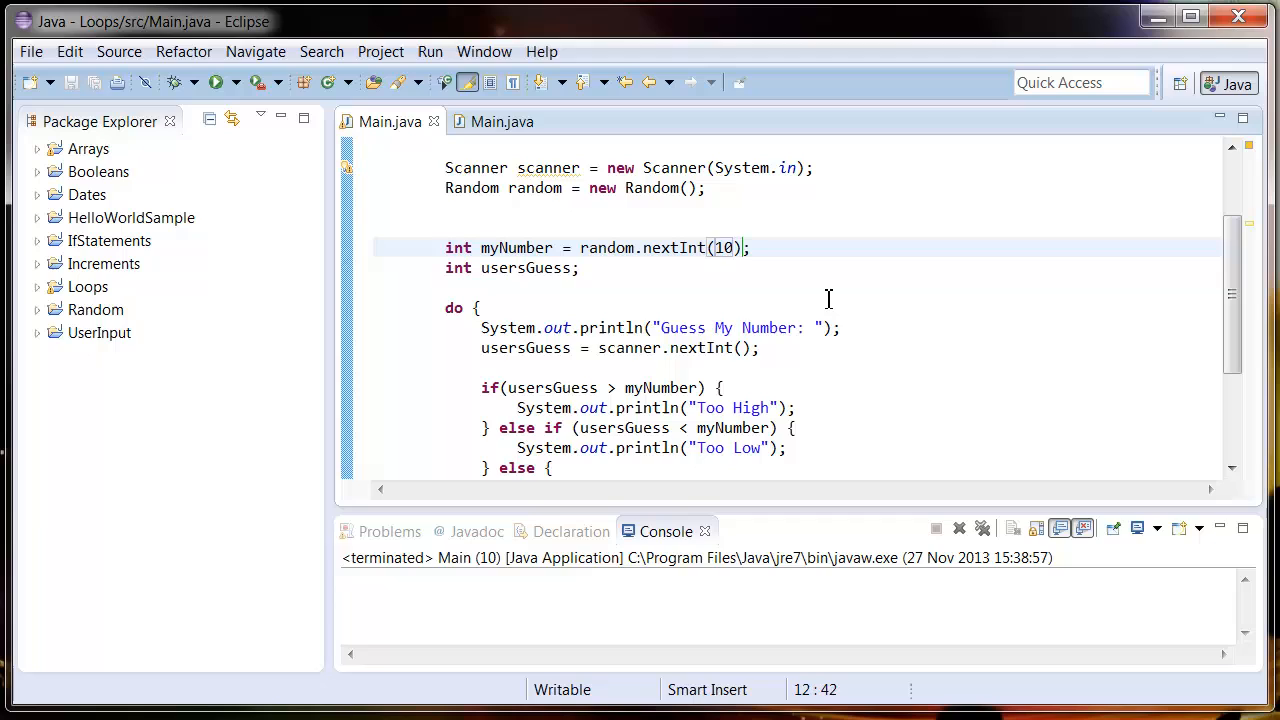
pyautogui.write('+ 1')
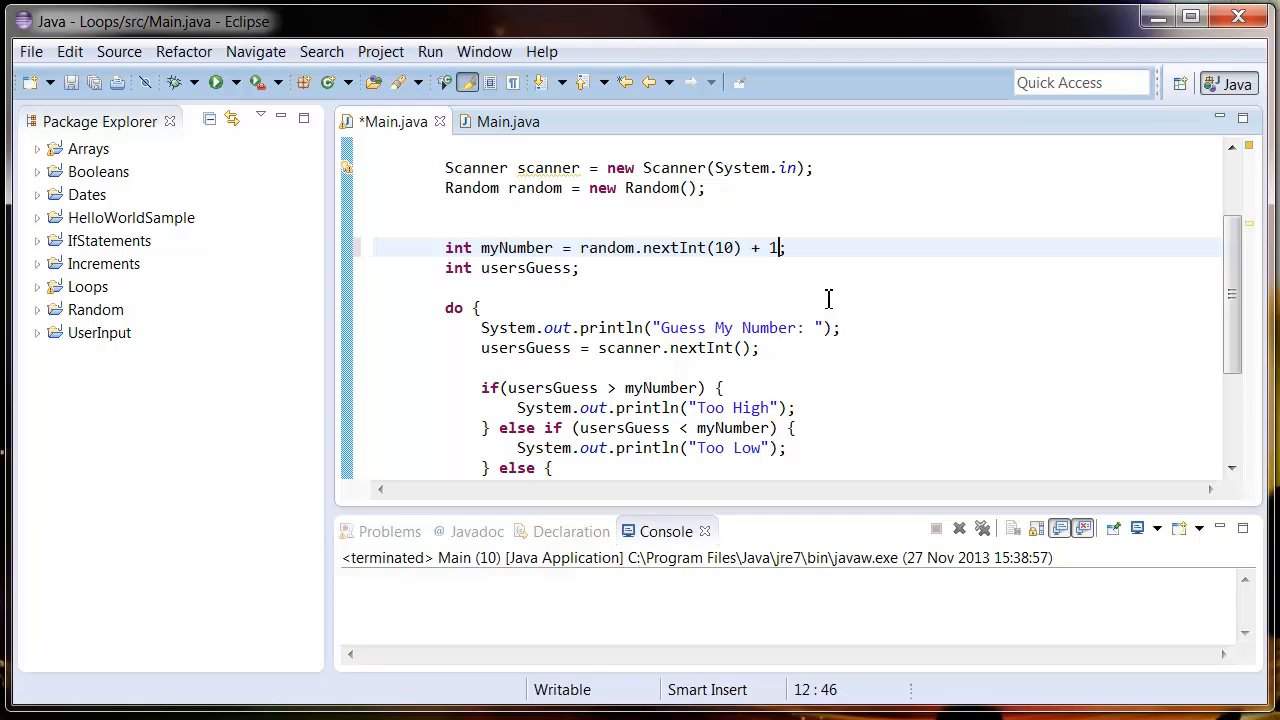
pyautogui.press('ctrl+s')
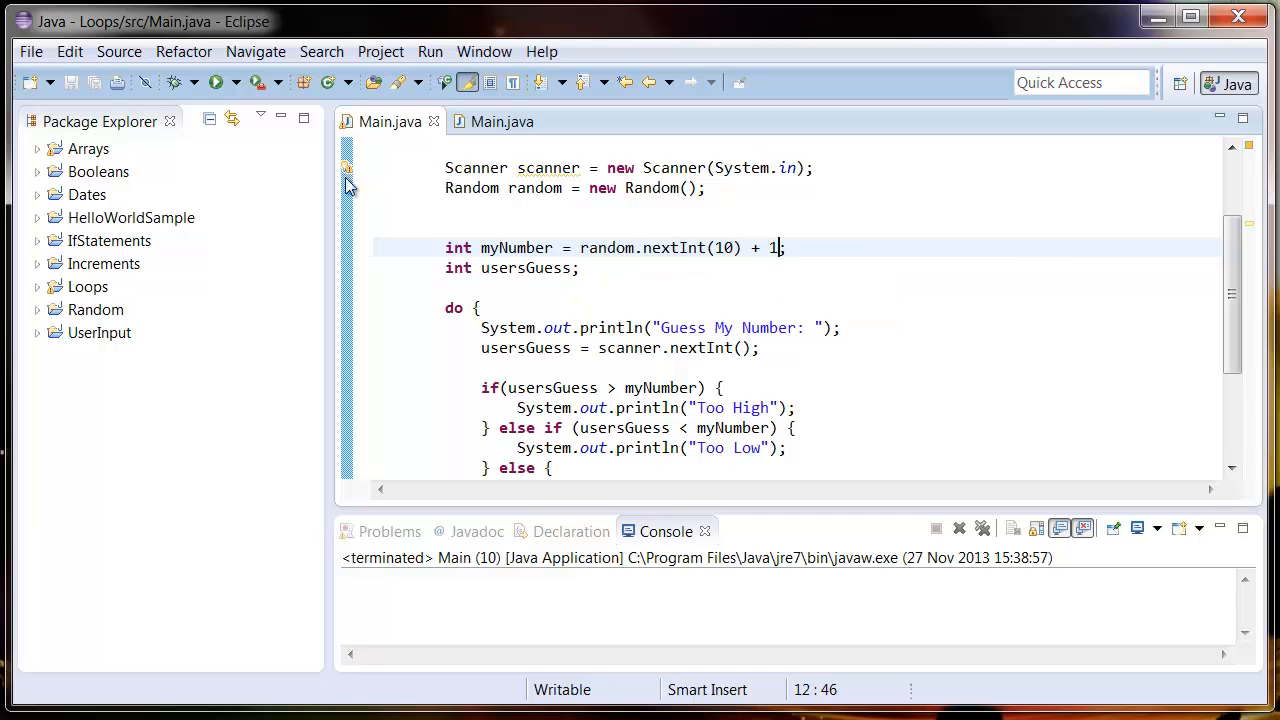
# Run the program and enter 5 as the first guess in the console
pyautogui.click(216, 82)
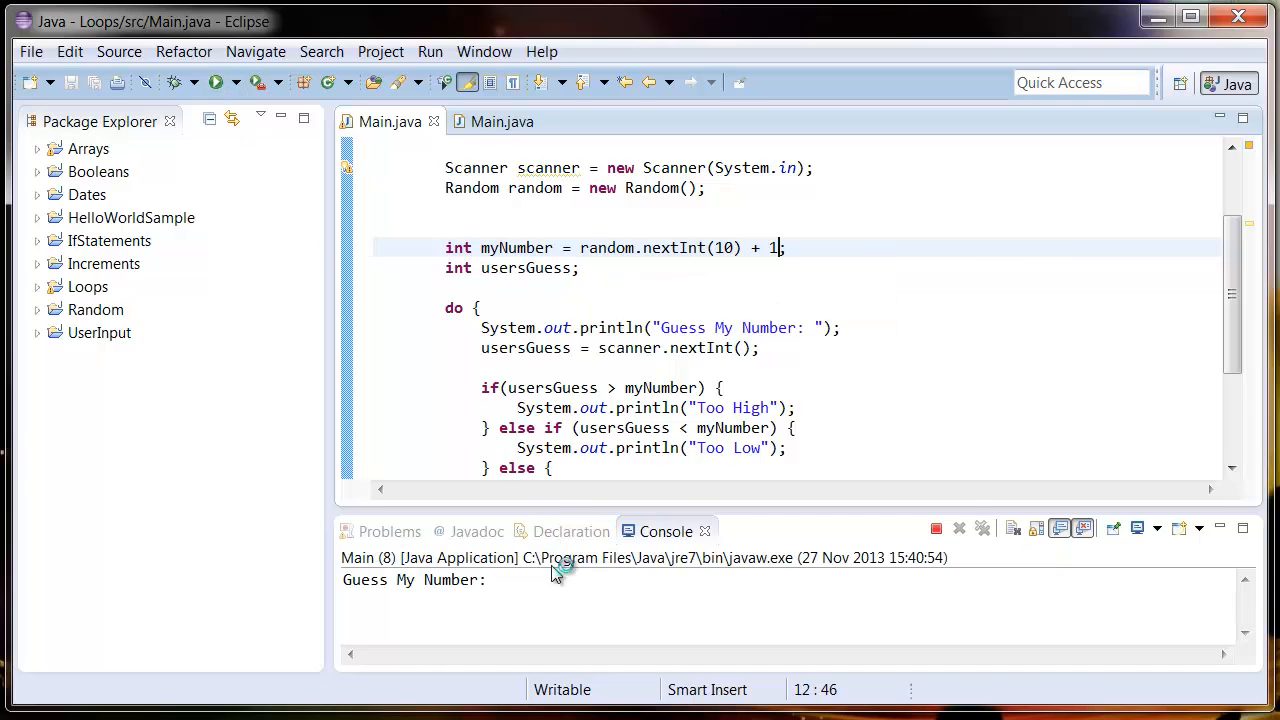
pyautogui.write('5')
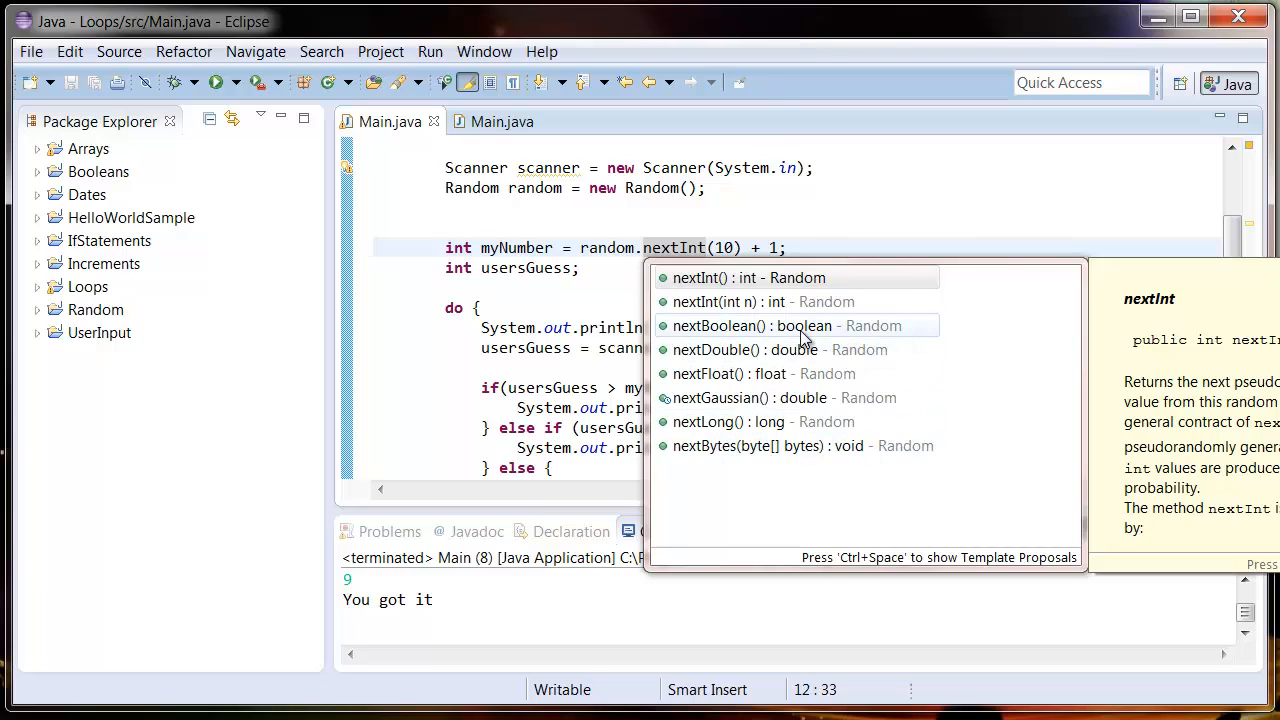
pyautogui.moveTo(805, 345)
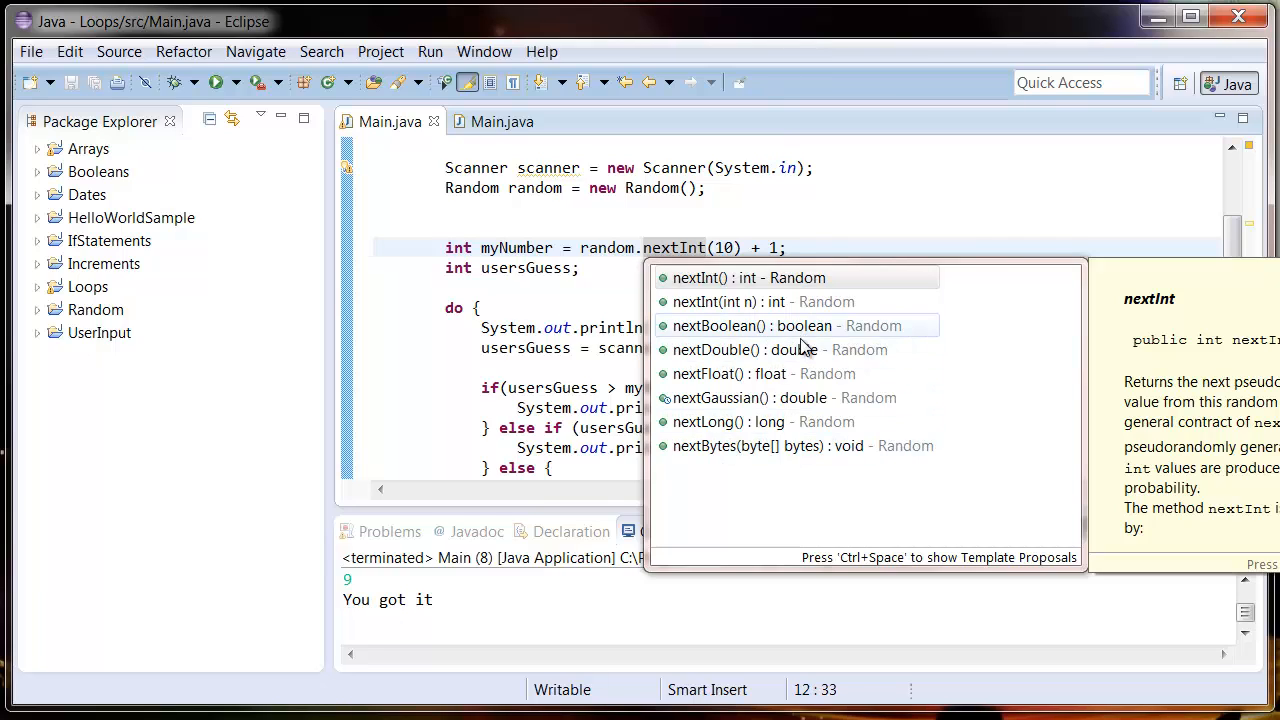
pyautogui.moveTo(820, 350)
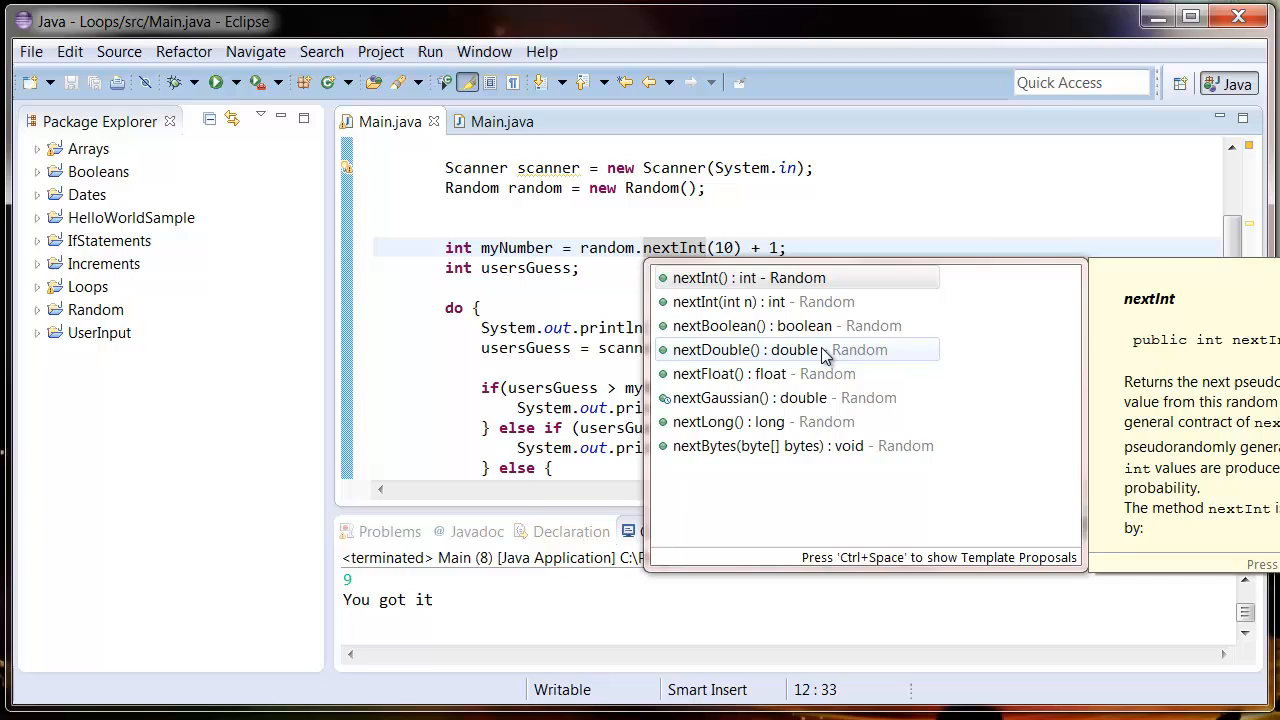
pyautogui.moveTo(815, 421)
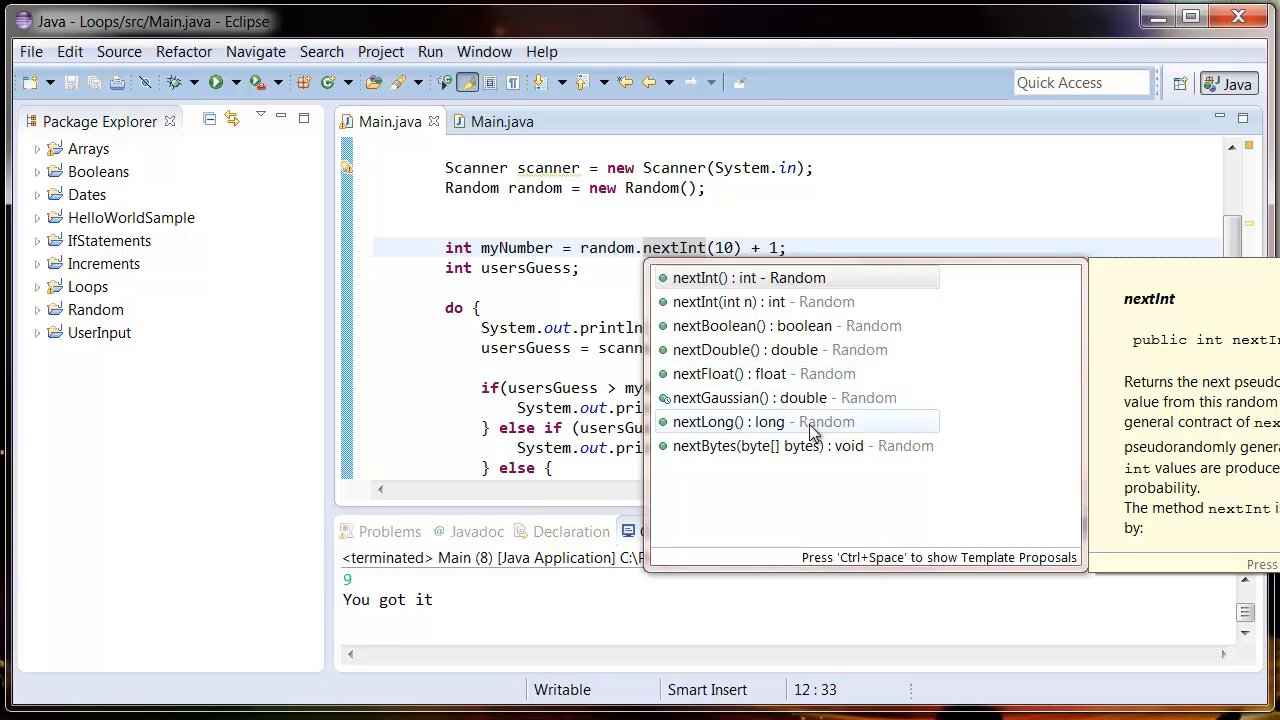